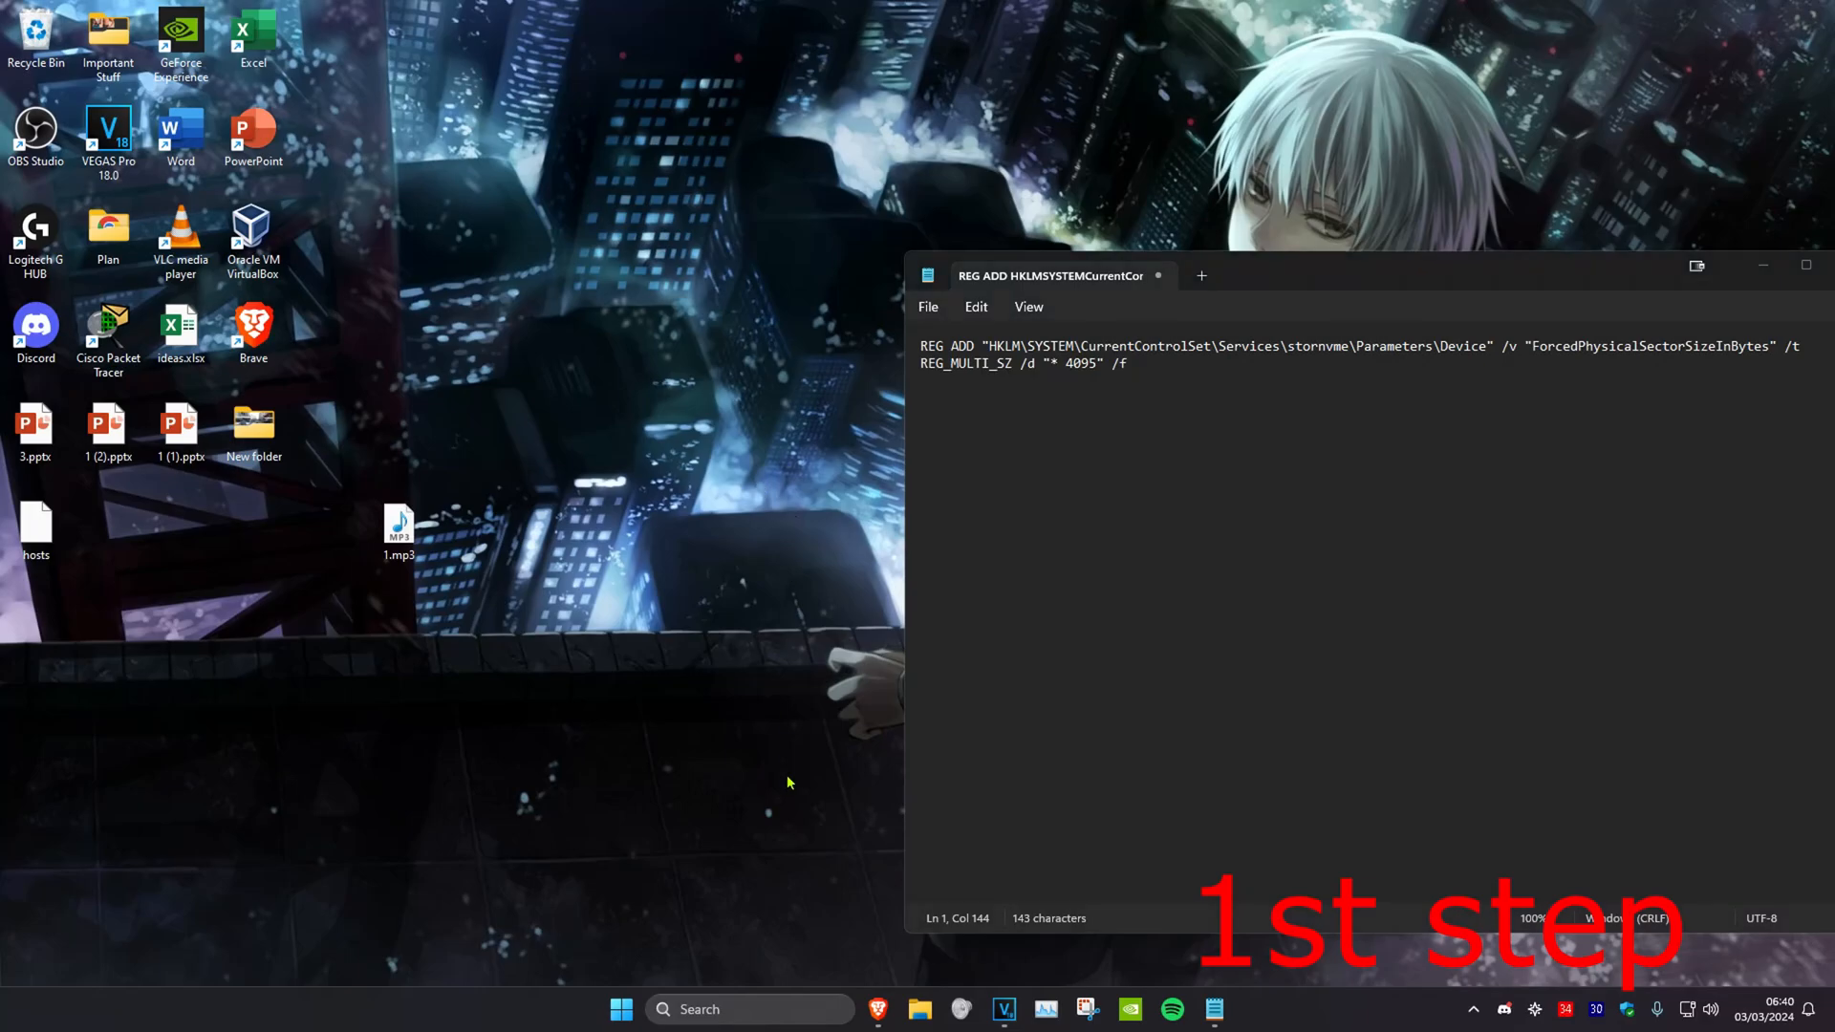
Step: Search 'cmd' and launch Command Prompt as administrator for the REG ADD command
{"action": "type", "text": "cmd"}
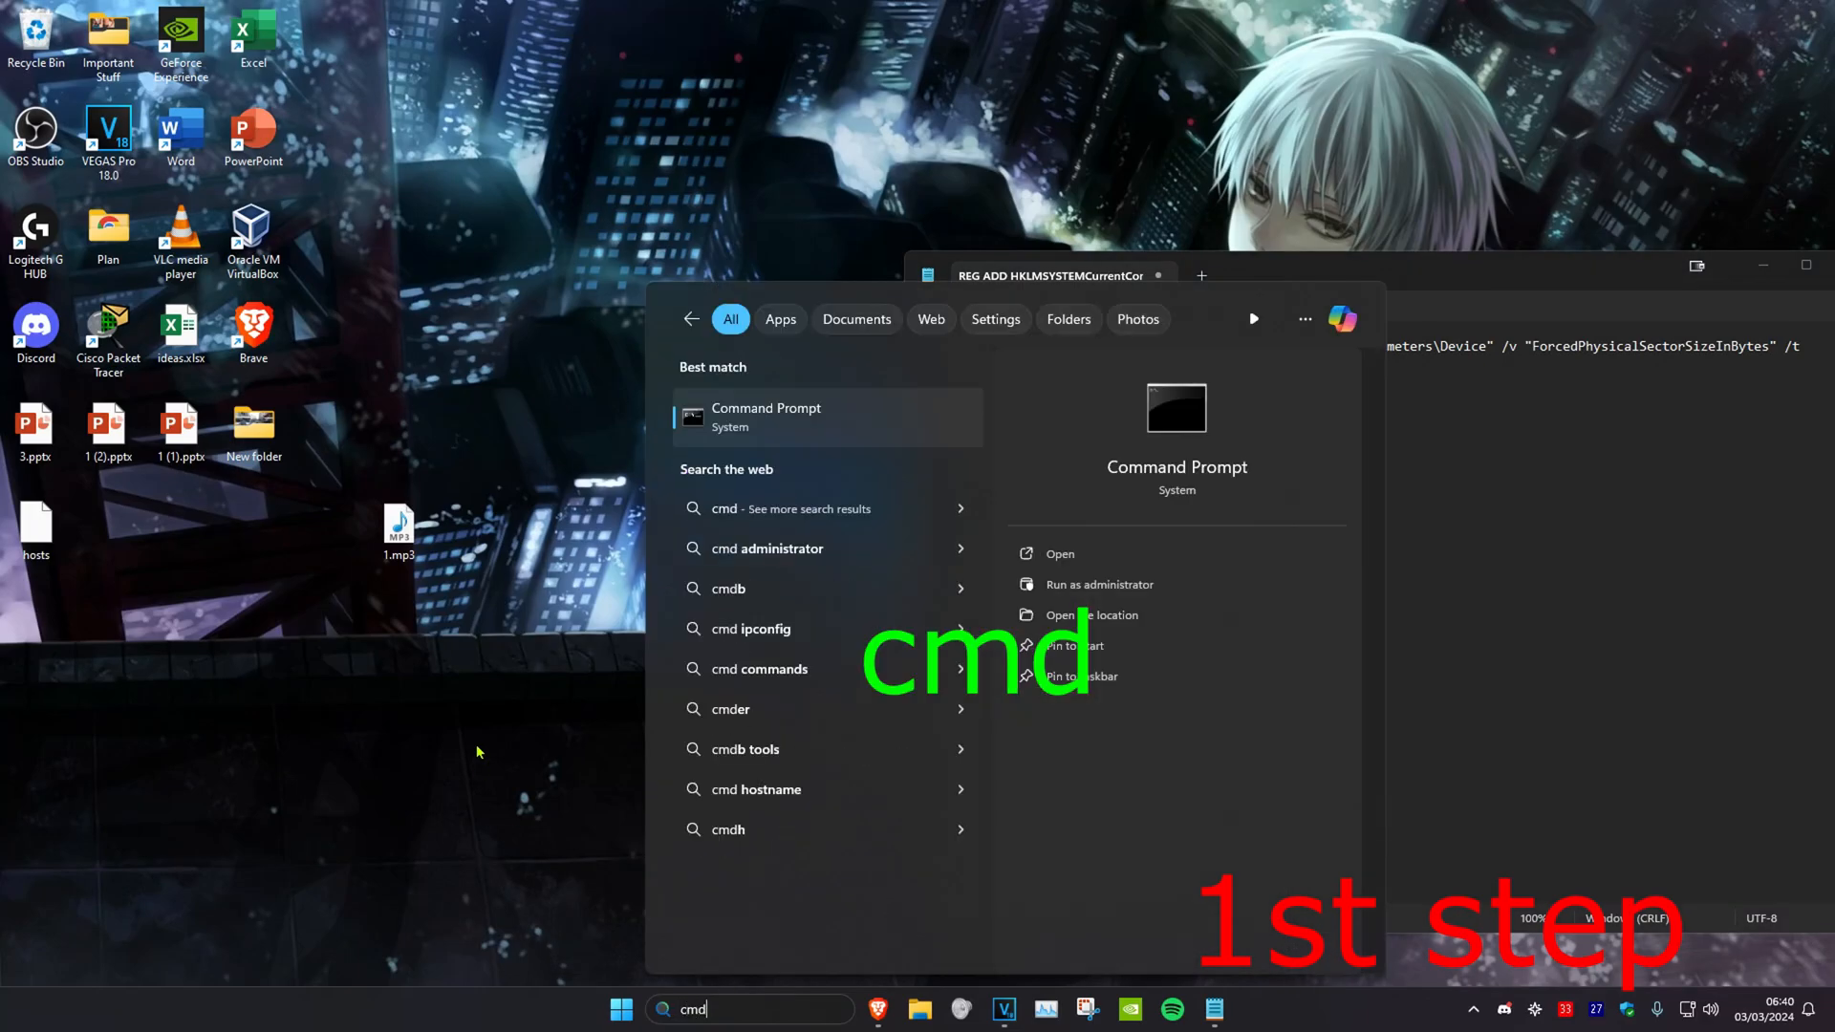
{"action": "left_click", "coordinate": [1097, 585]}
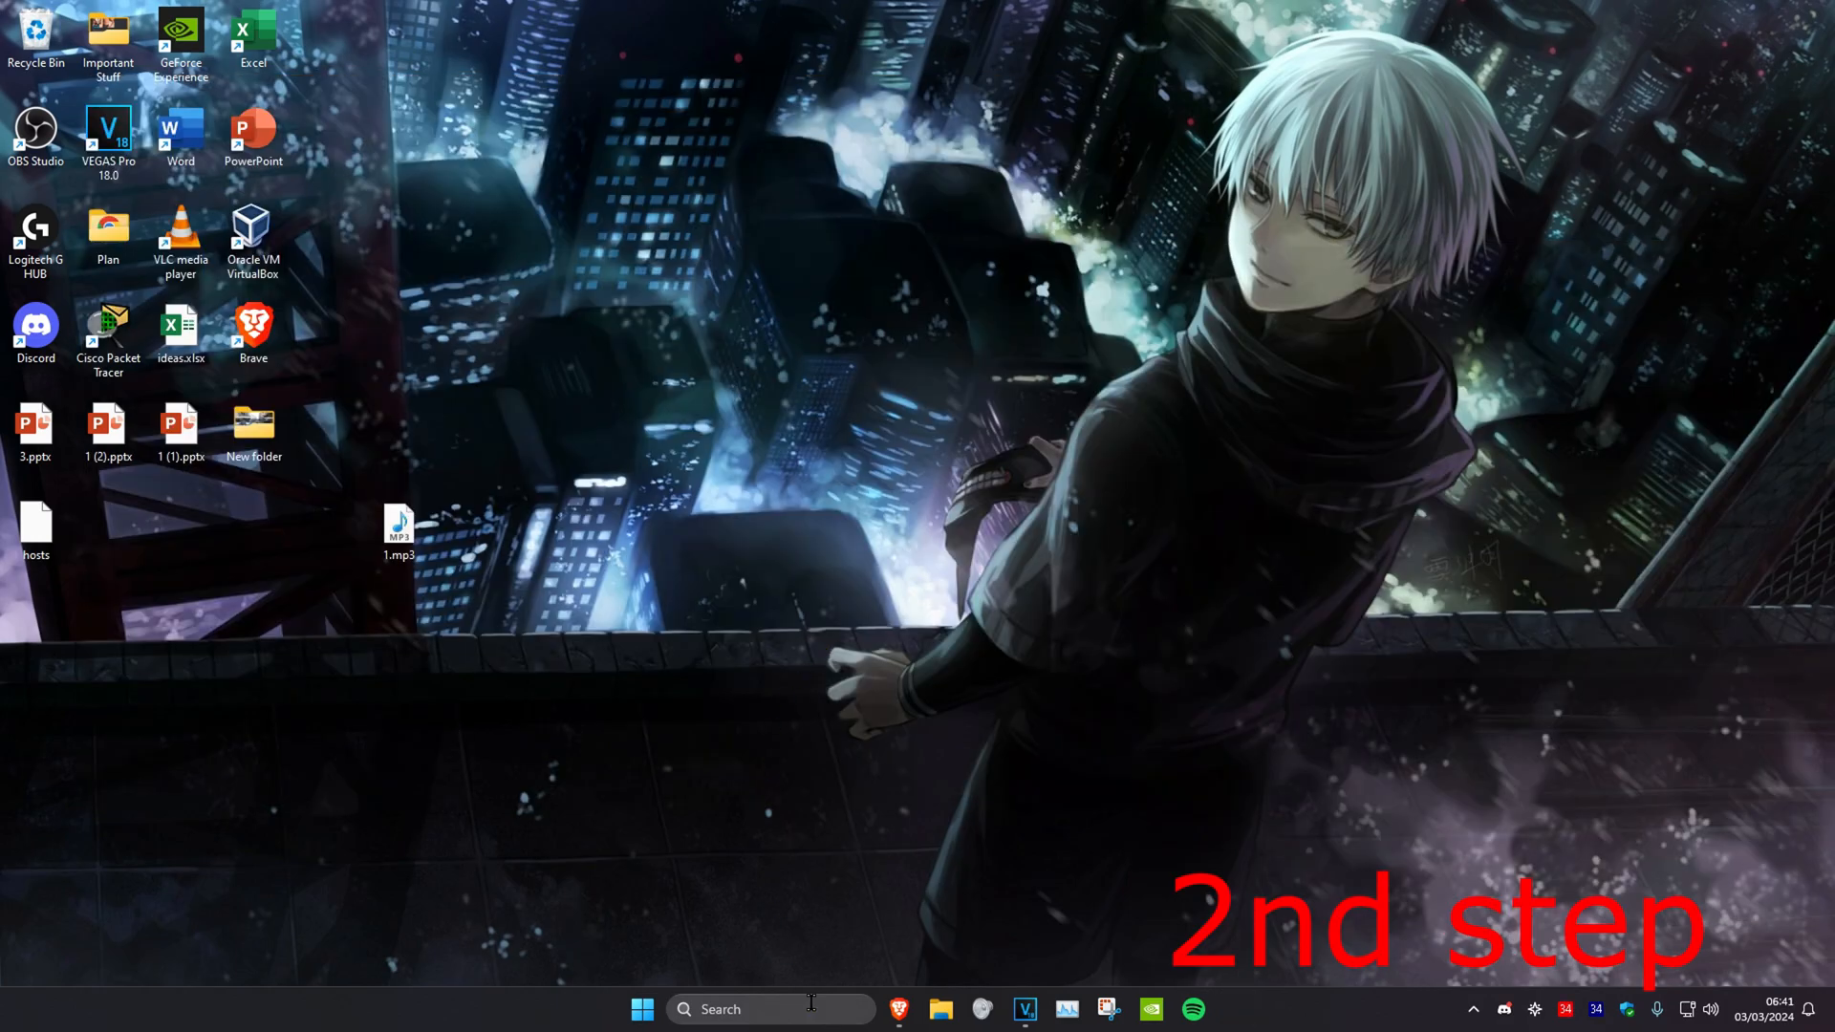
Step: Search 'file explorer', go to This PC and check Local Disk (D:) shows NTFS
{"action": "type", "text": "file explorer"}
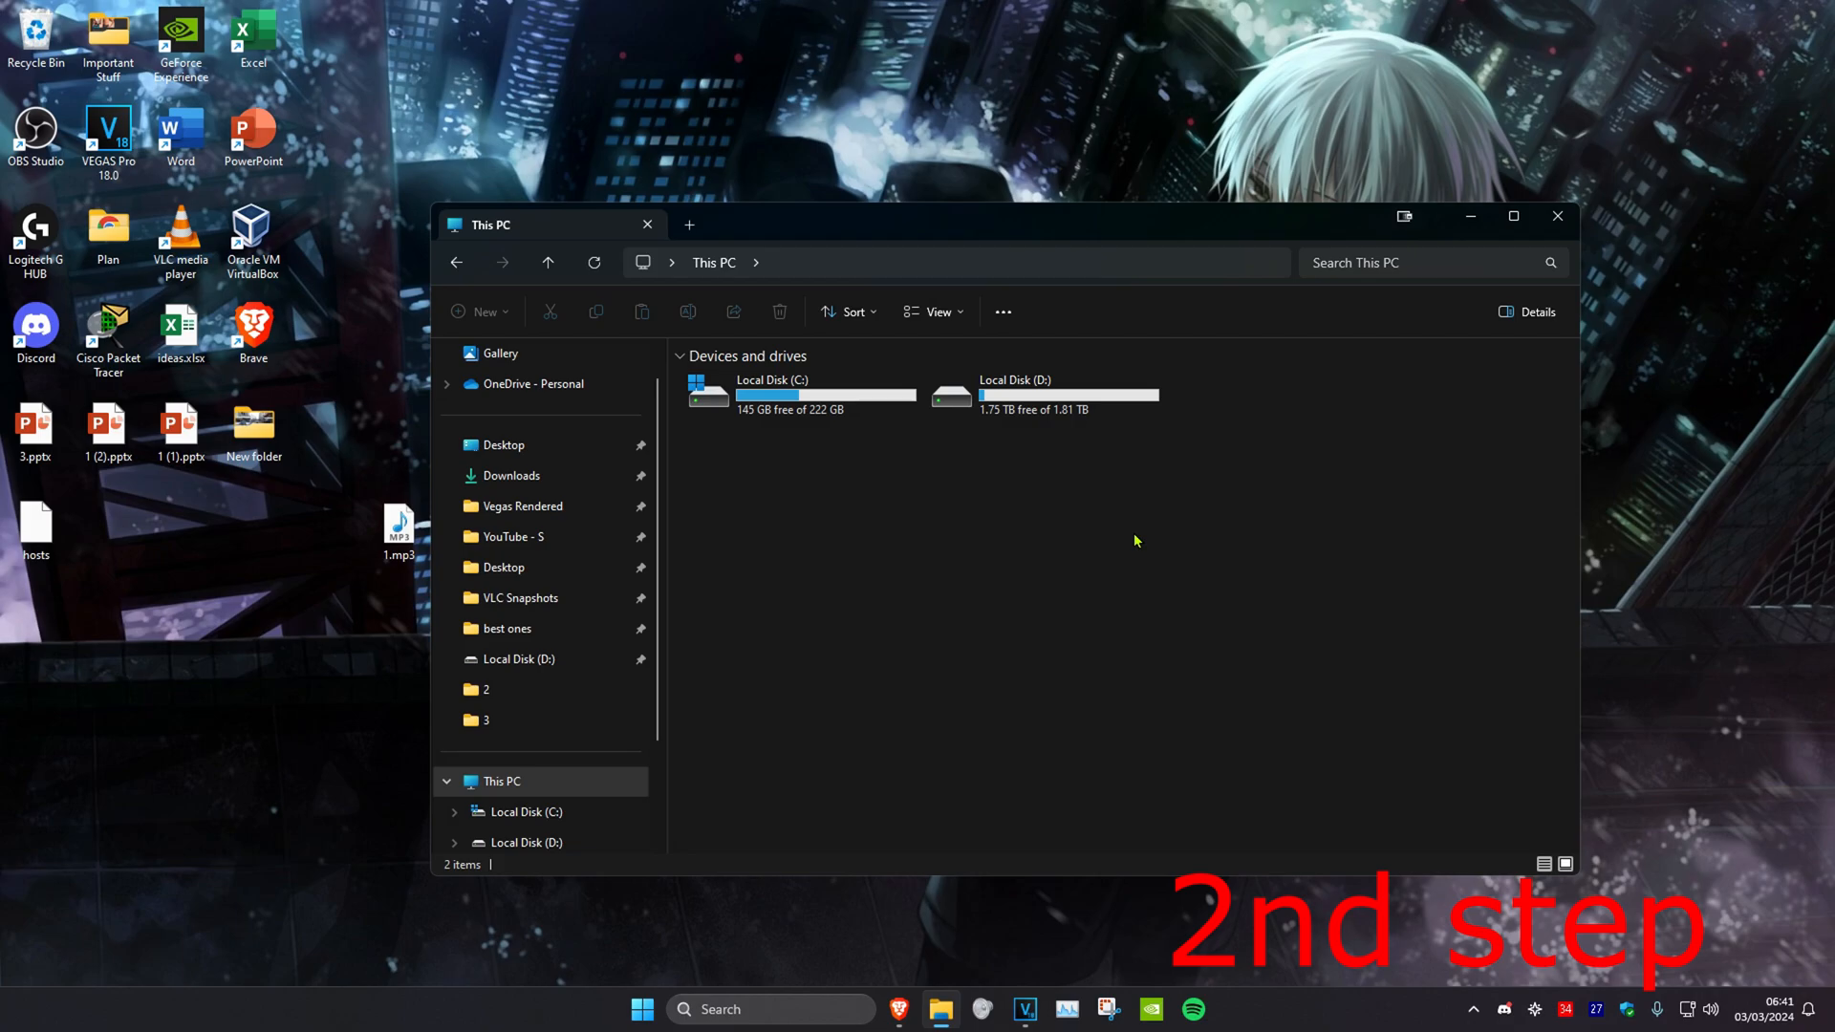
{"action": "left_click", "coordinate": [1041, 394]}
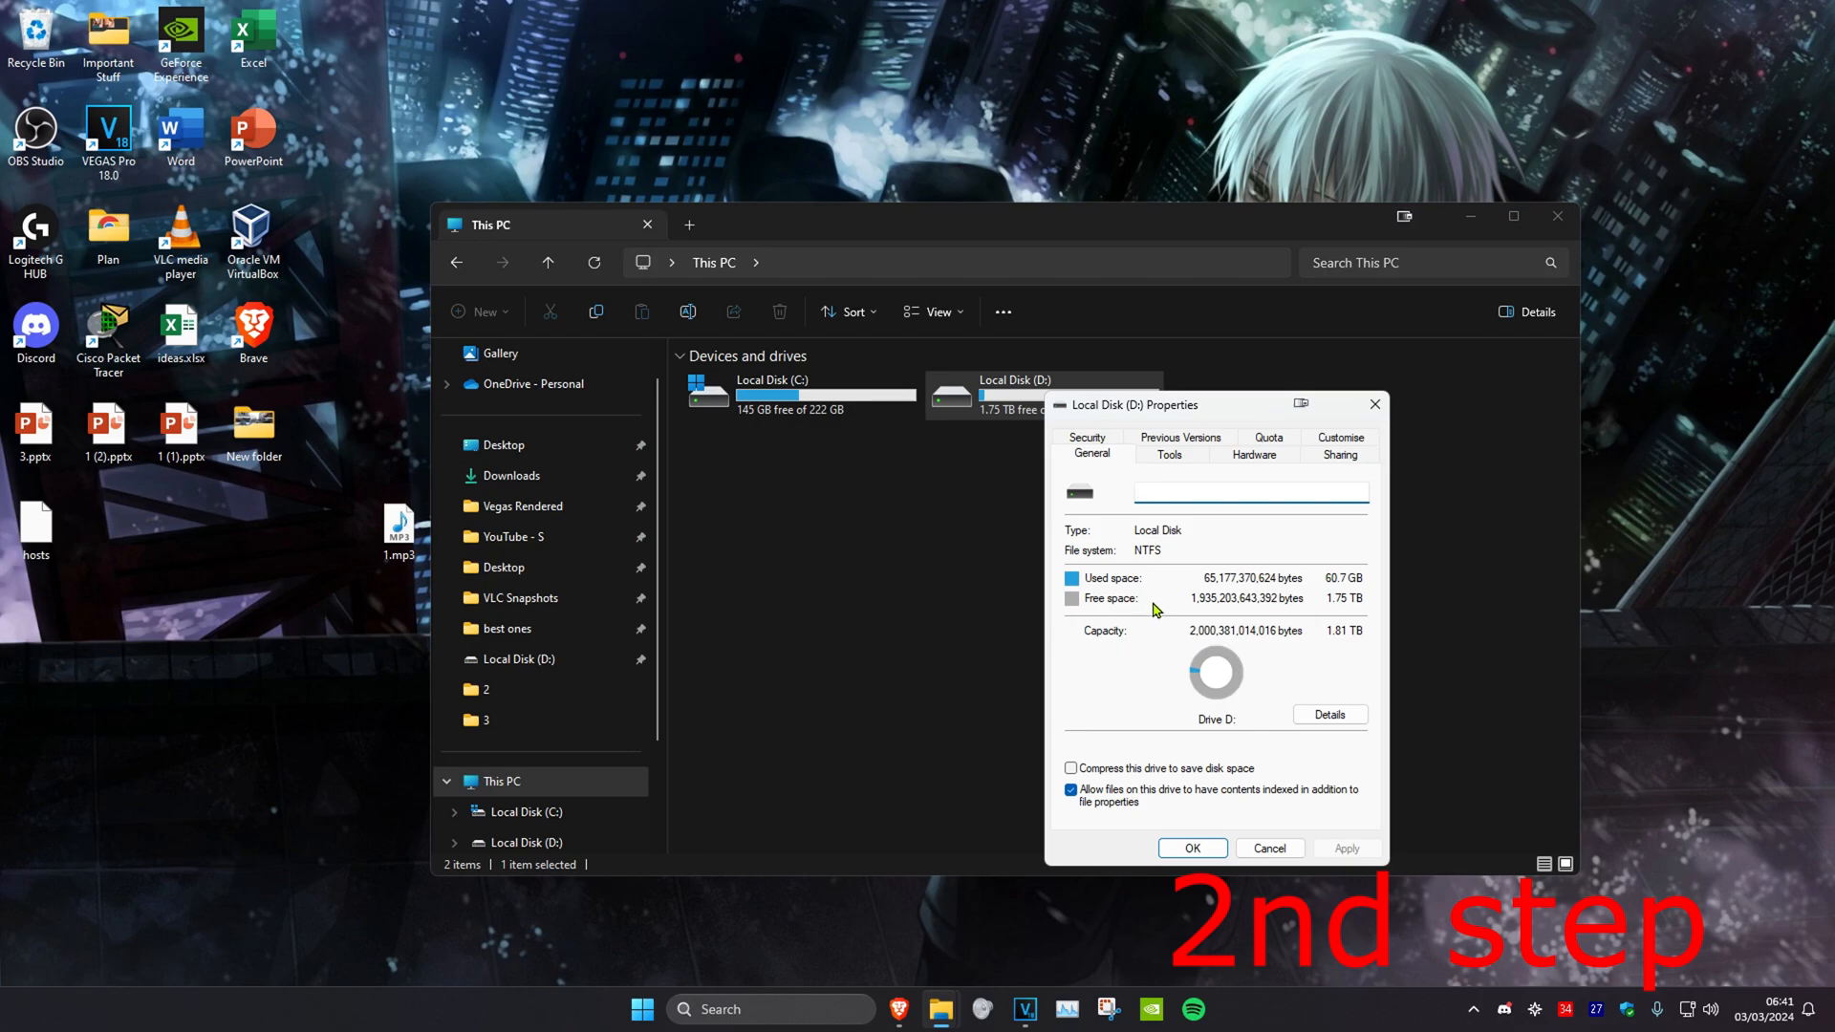
{"action": "mouse_move", "coordinate": [1151, 558]}
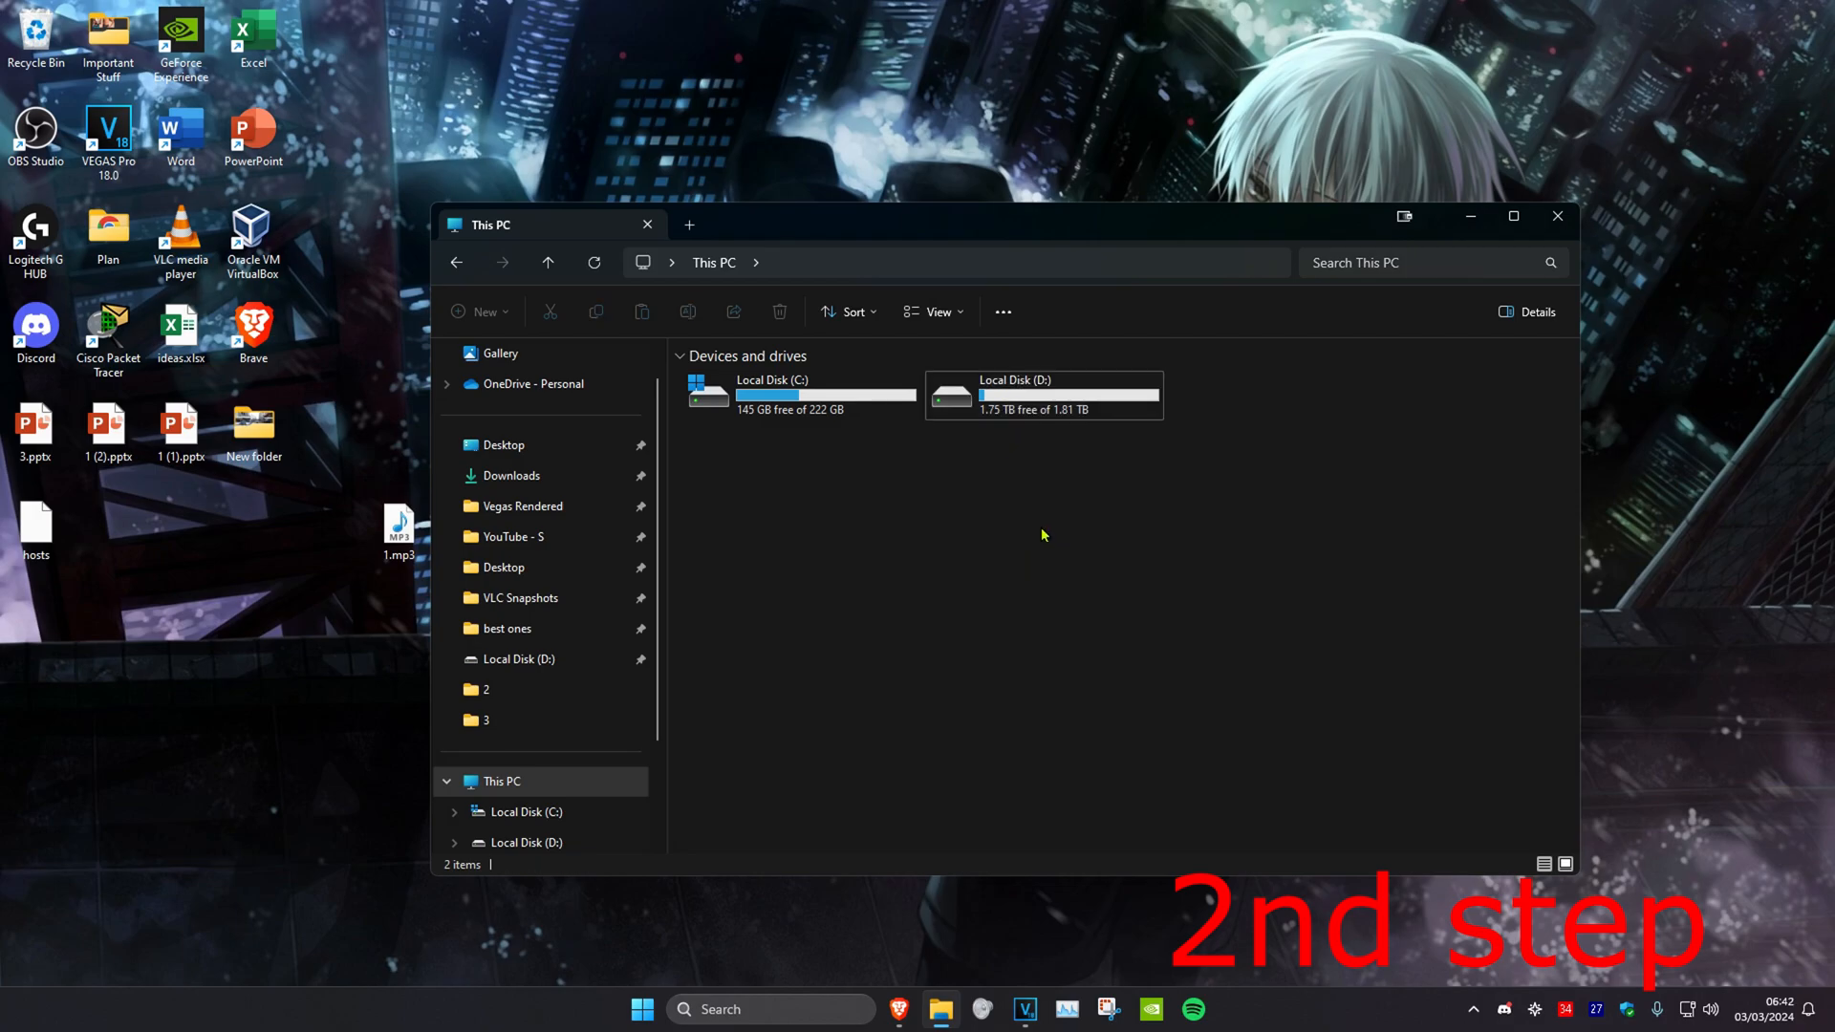
{"action": "mouse_move", "coordinate": [1053, 409]}
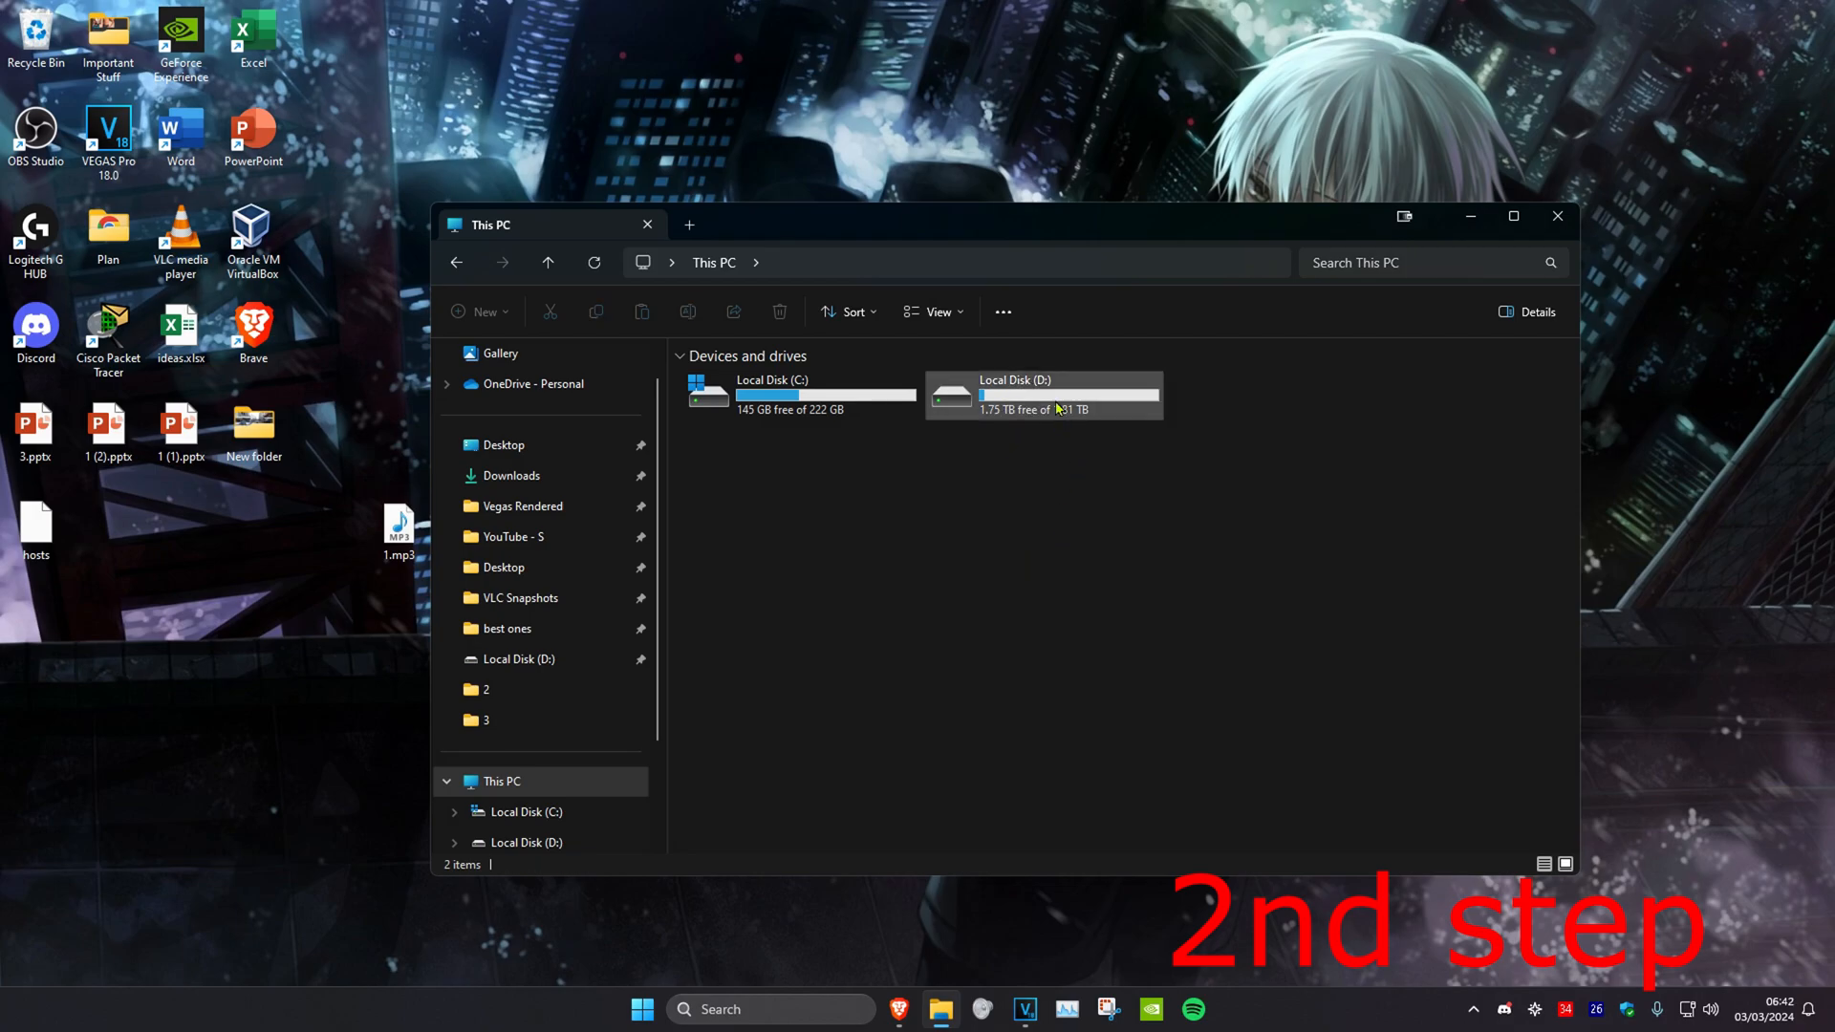
Step: Open Format for Local Disk (D:) and keep NTFS (Default) as the file system
{"action": "left_click", "coordinate": [1041, 394]}
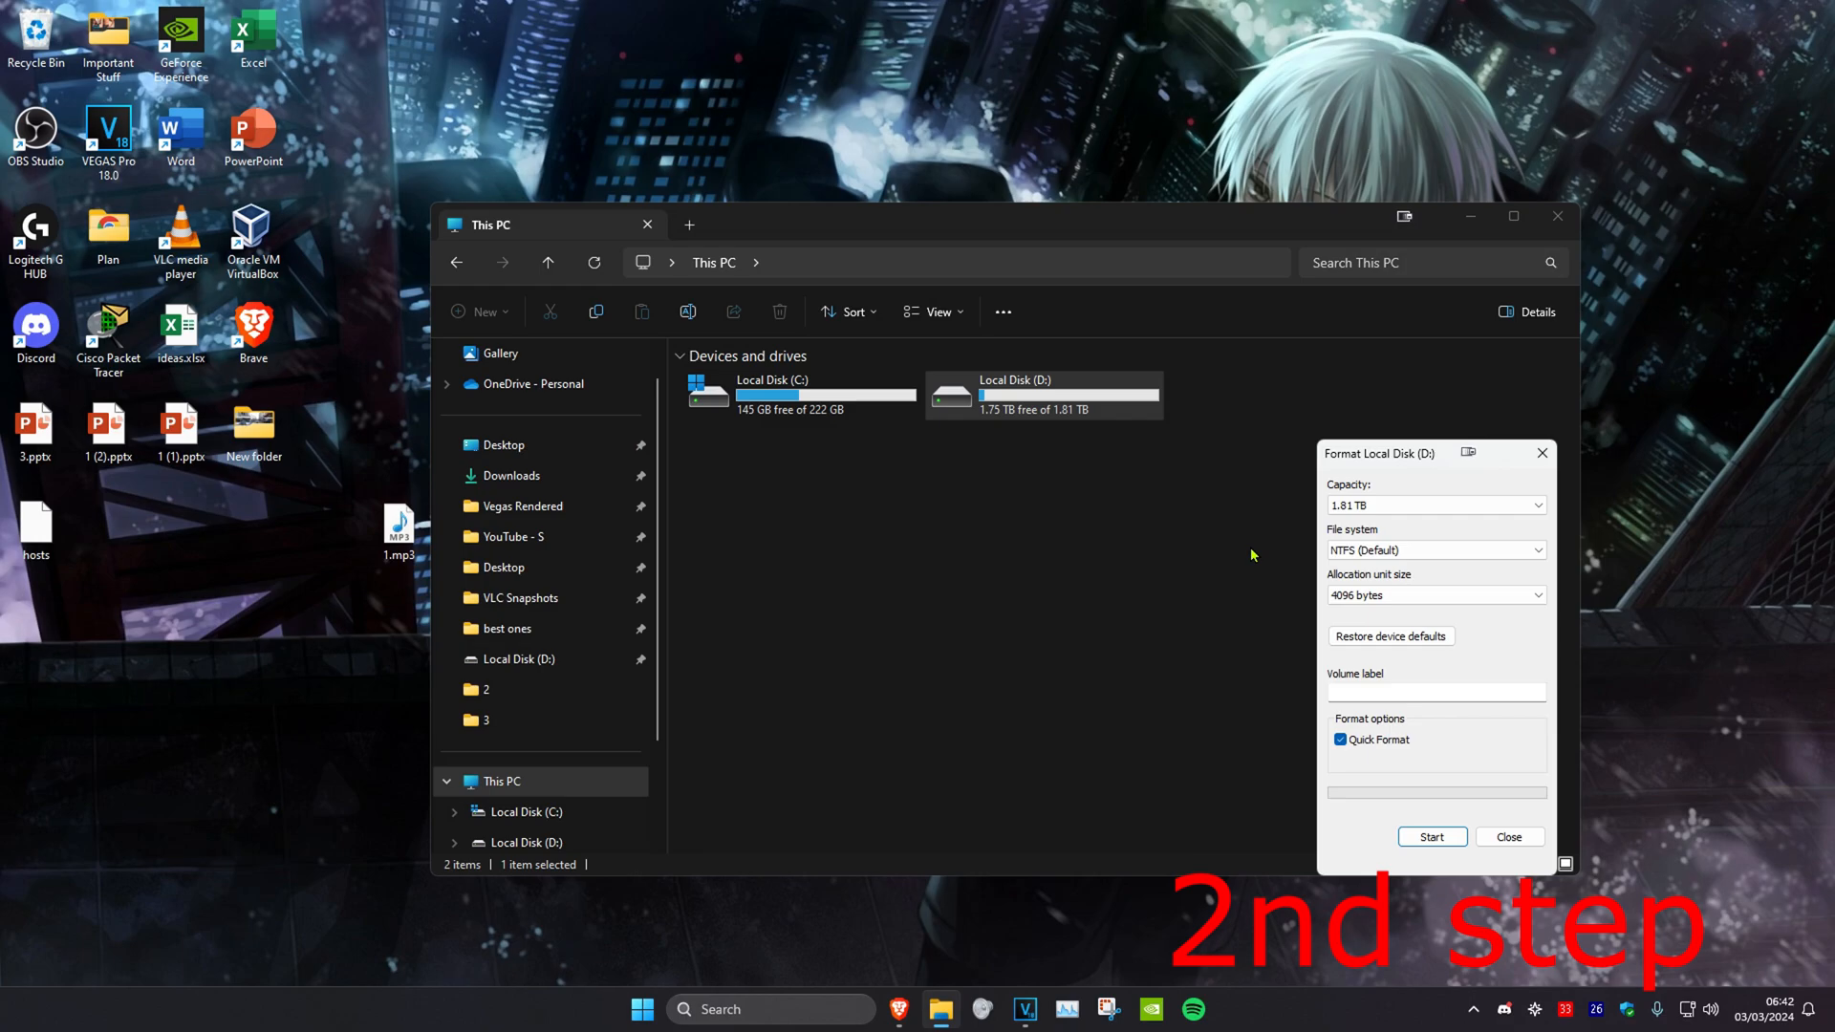
{"action": "left_click", "coordinate": [1436, 550]}
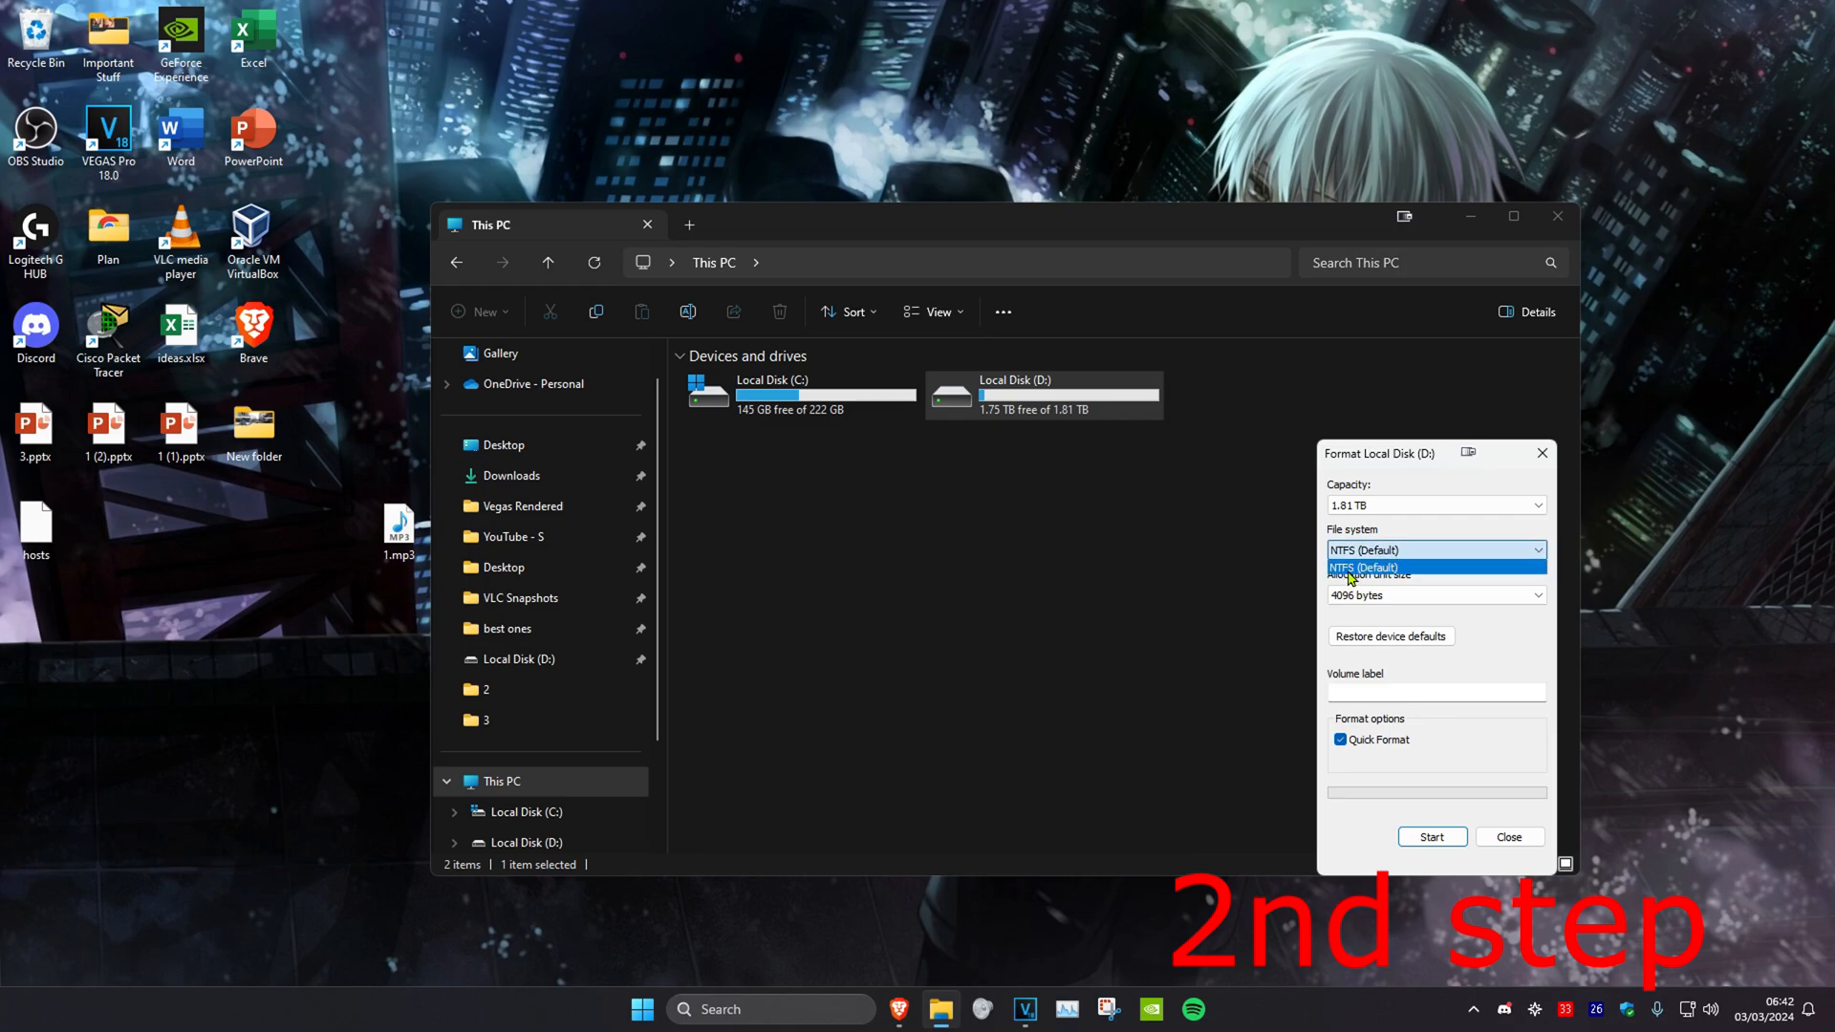
{"action": "left_click", "coordinate": [1363, 568]}
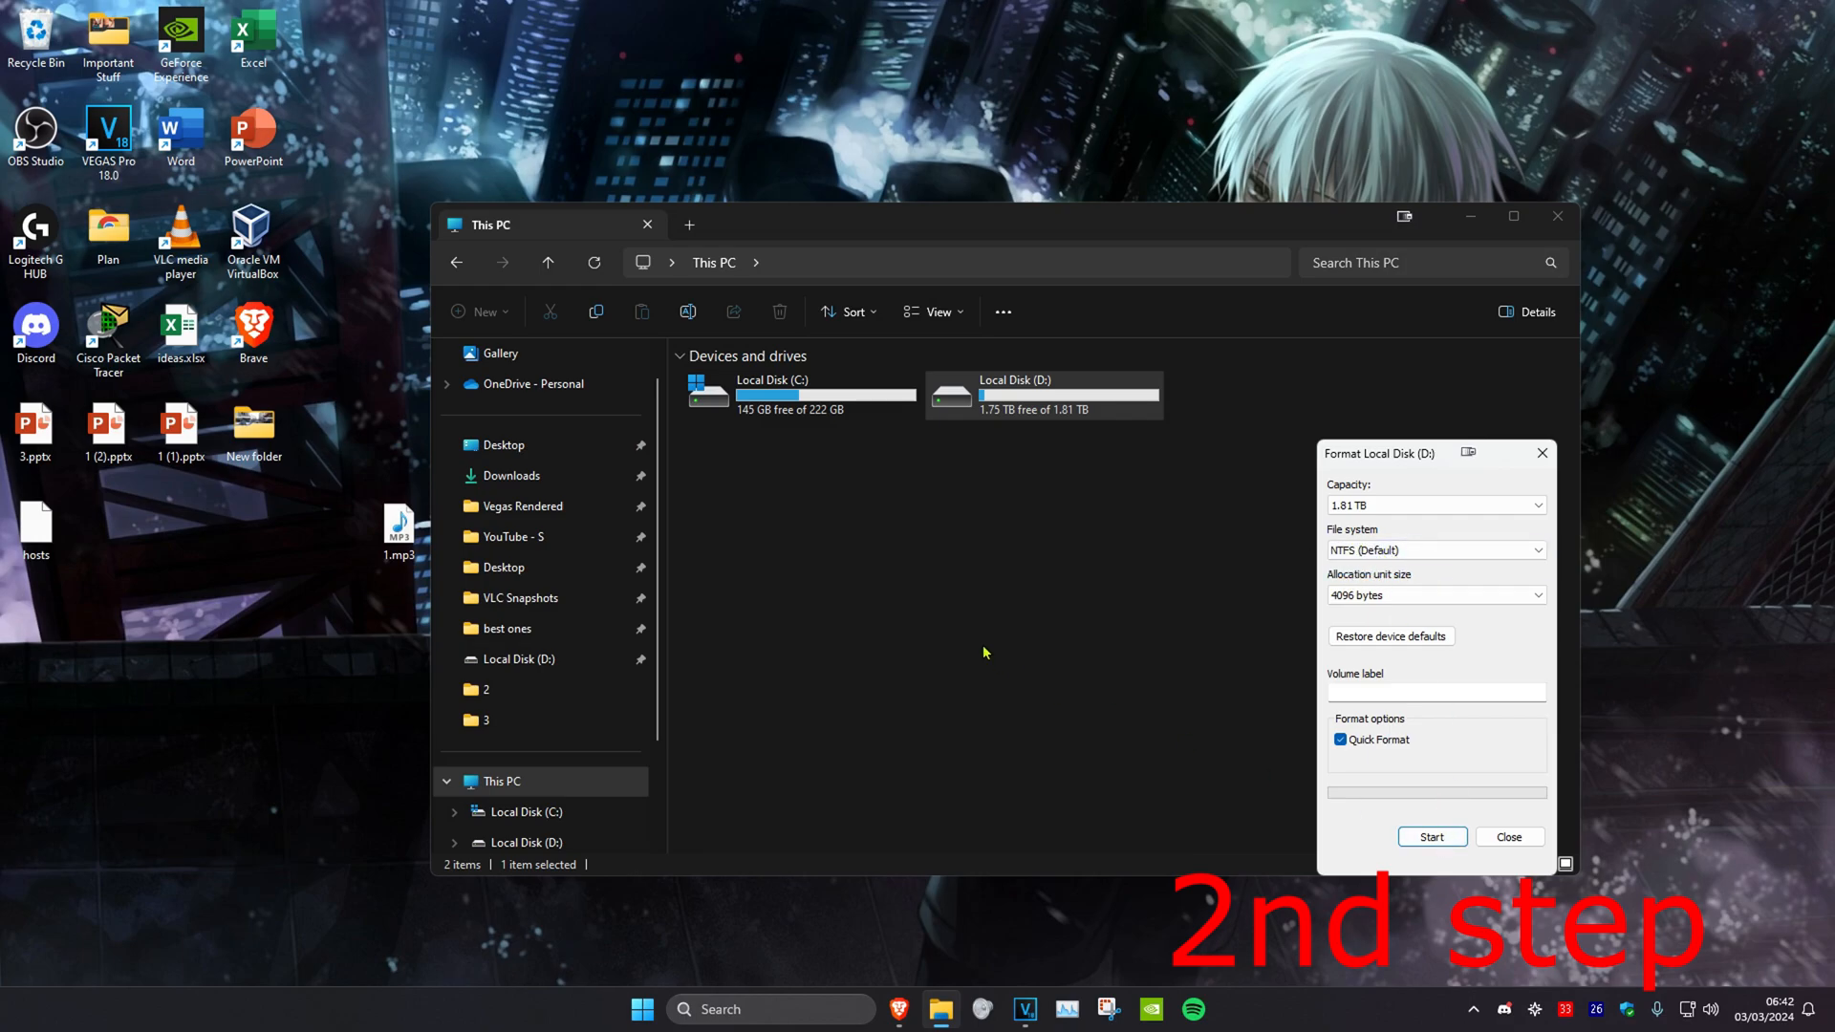
{"action": "mouse_move", "coordinate": [1020, 638]}
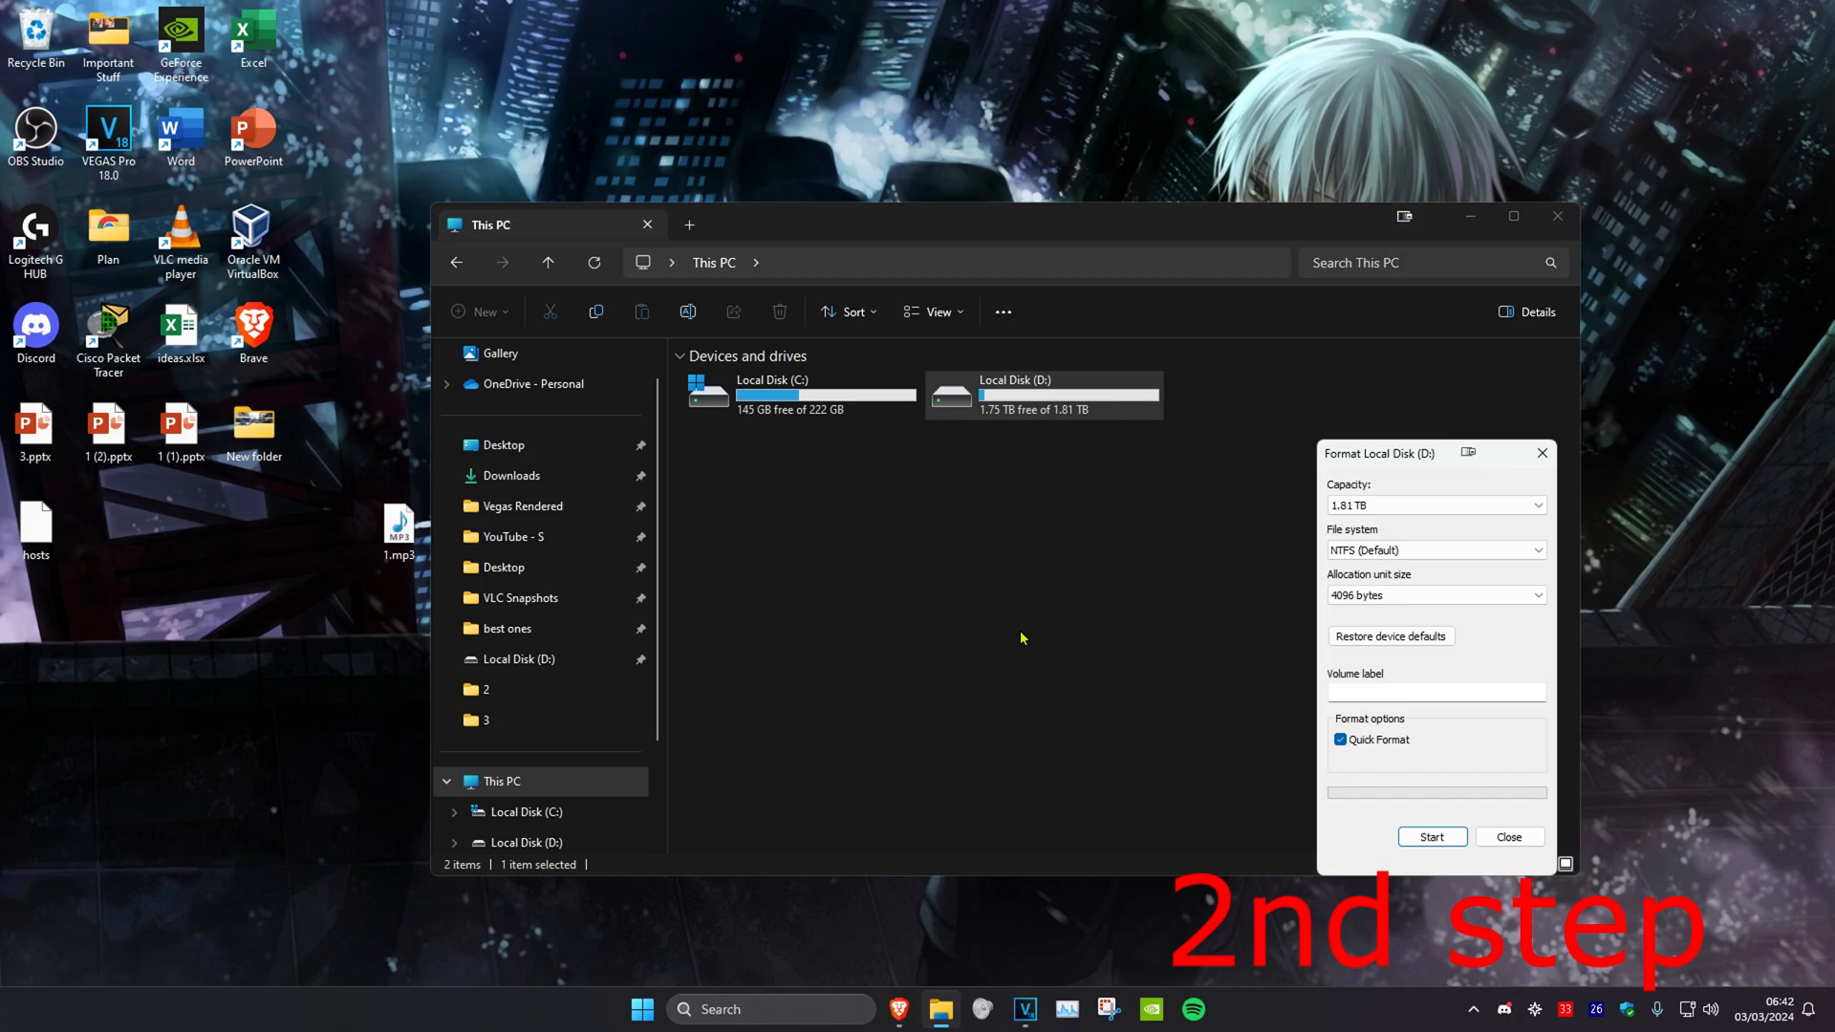